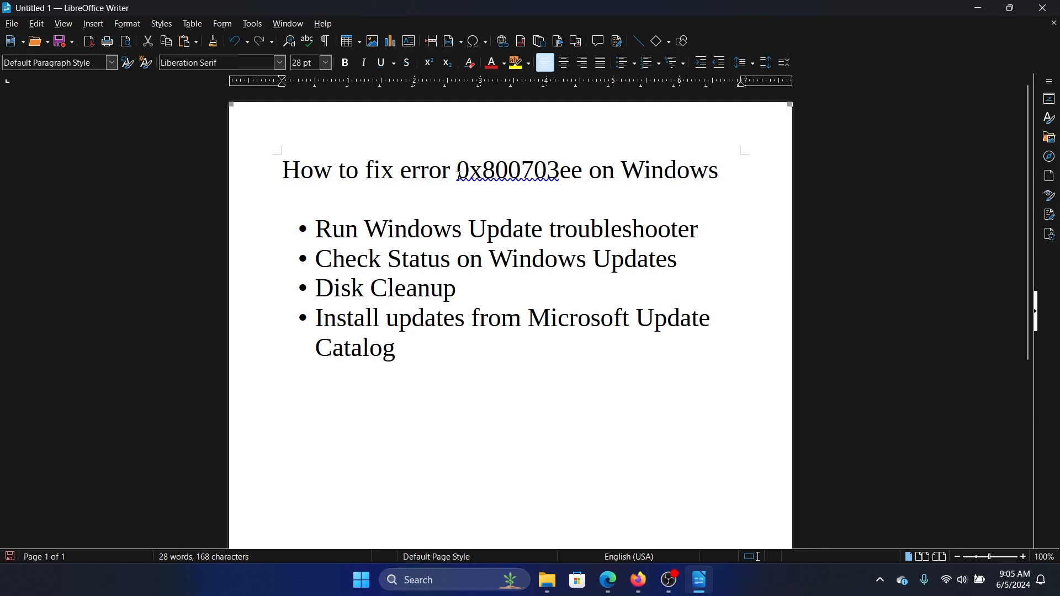
Highlight the 0x800703ee error code in the heading and the troubleshooter bullet in the fix list.
double_click(468, 170)
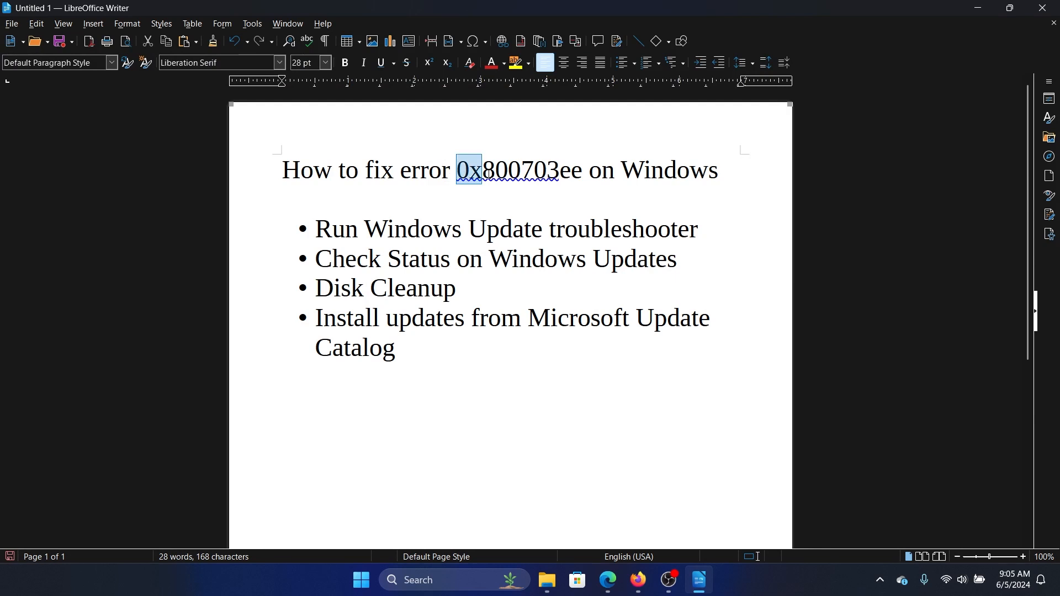
drag(467, 169, 572, 170)
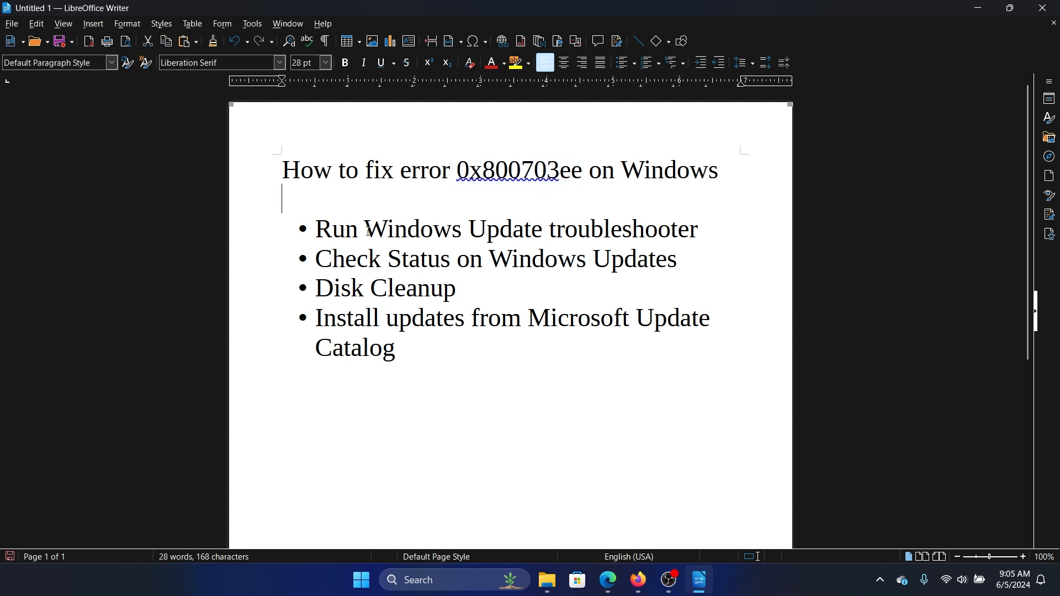
drag(363, 228, 697, 228)
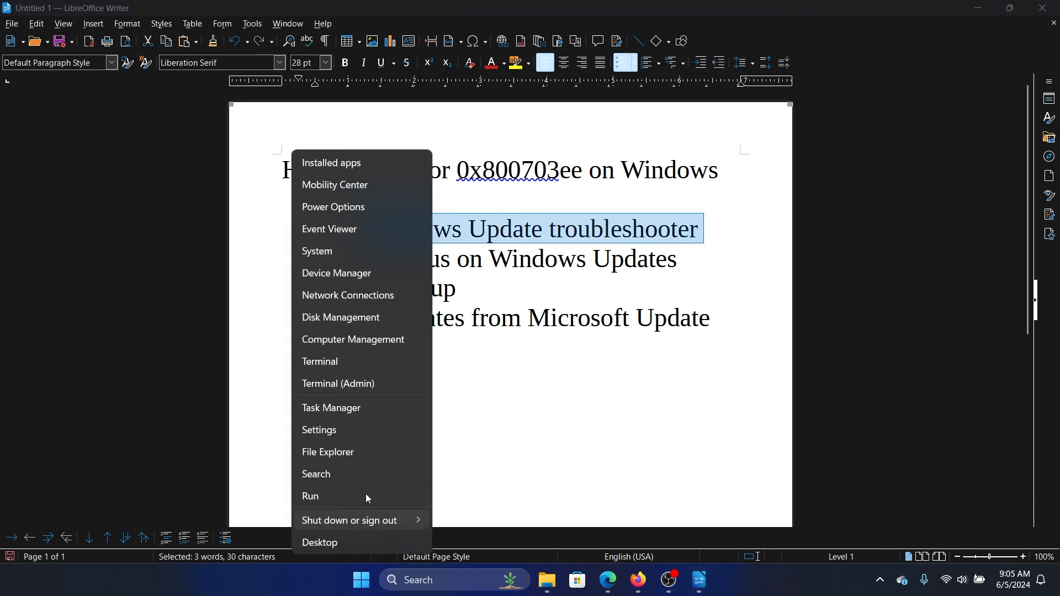
Open Windows Settings and go to the troubleshooting options on the System page.
click(319, 430)
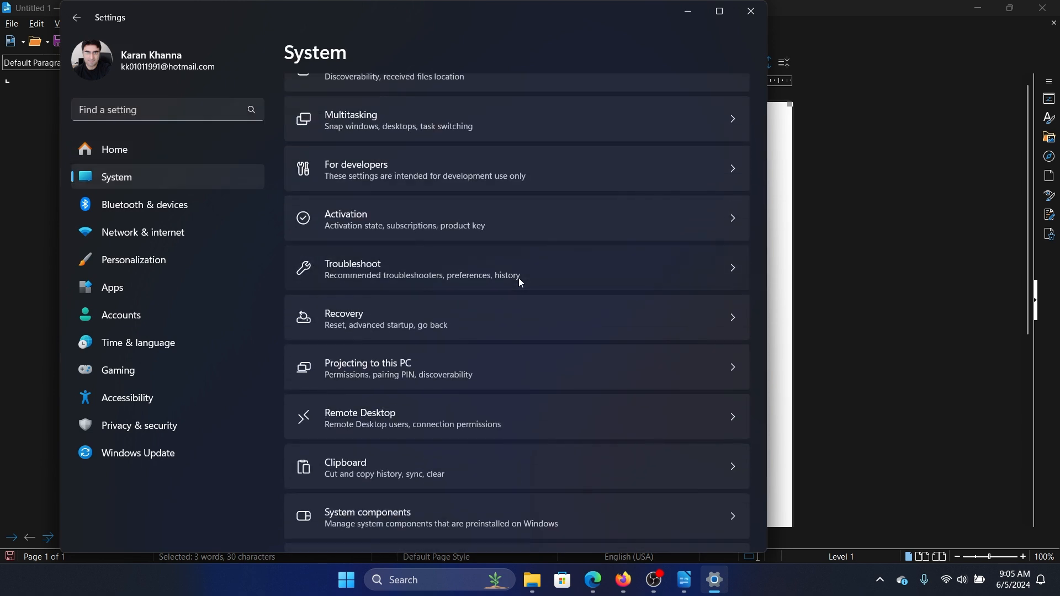
click(517, 268)
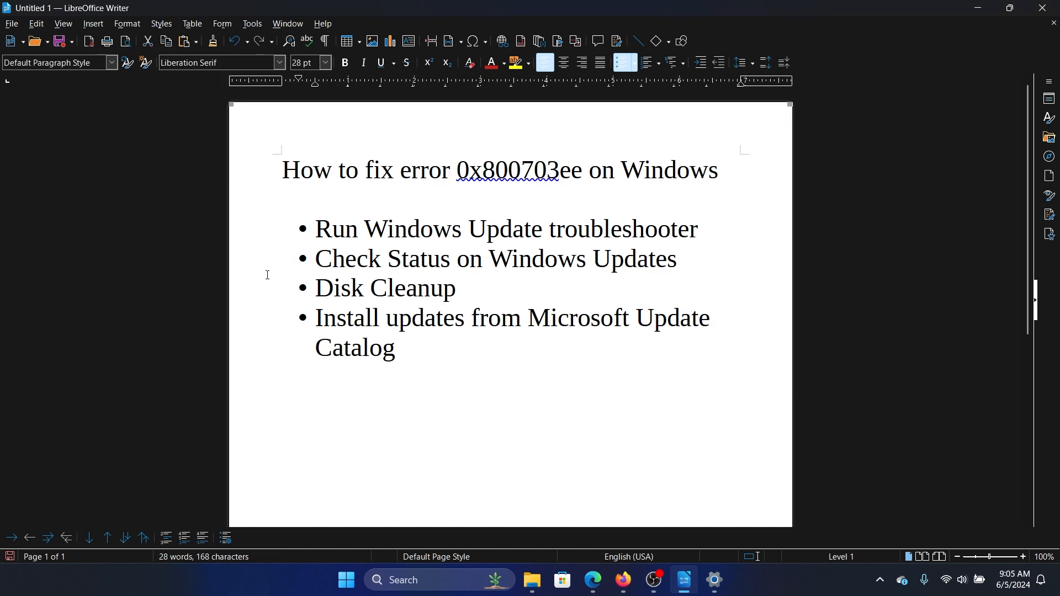
Highlight the 'Check Status on Windows Updates' bullet and open Windows search.
drag(331, 259, 575, 259)
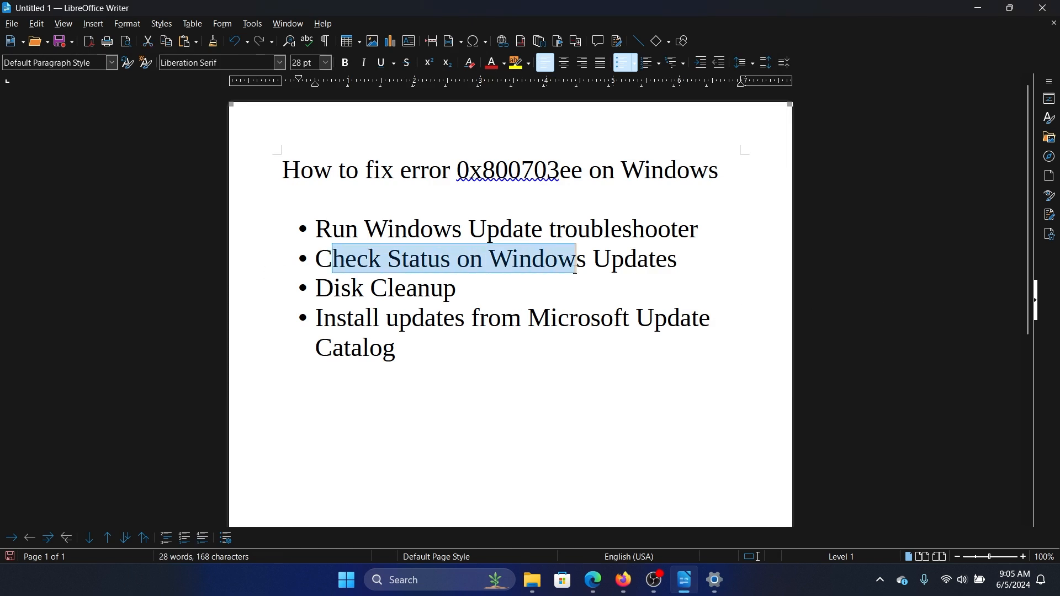
drag(575, 259, 656, 264)
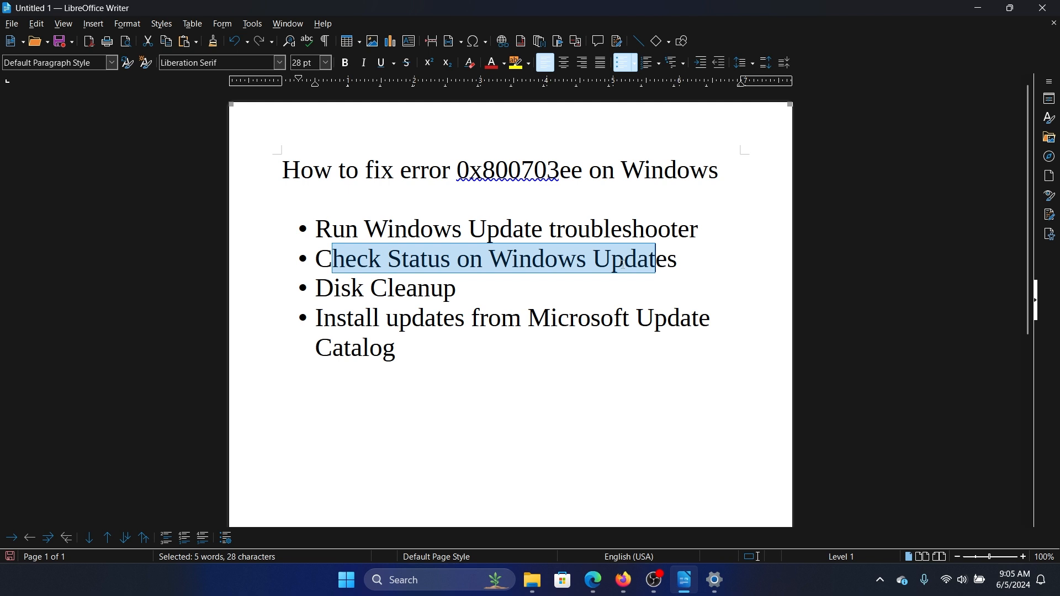
click(403, 580)
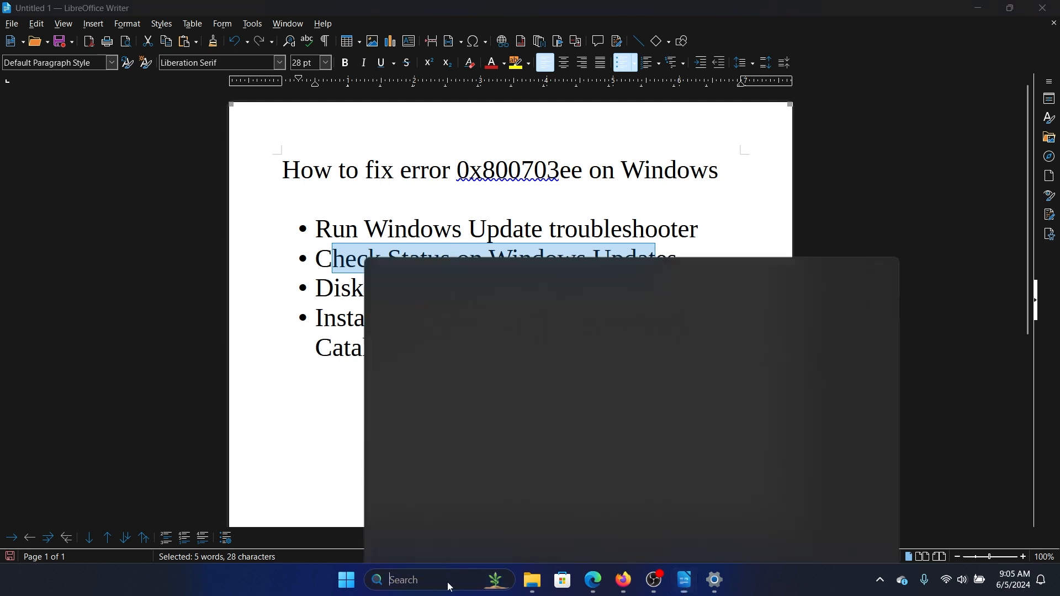
Open Services via search and restart the Windows Update service.
text(services)
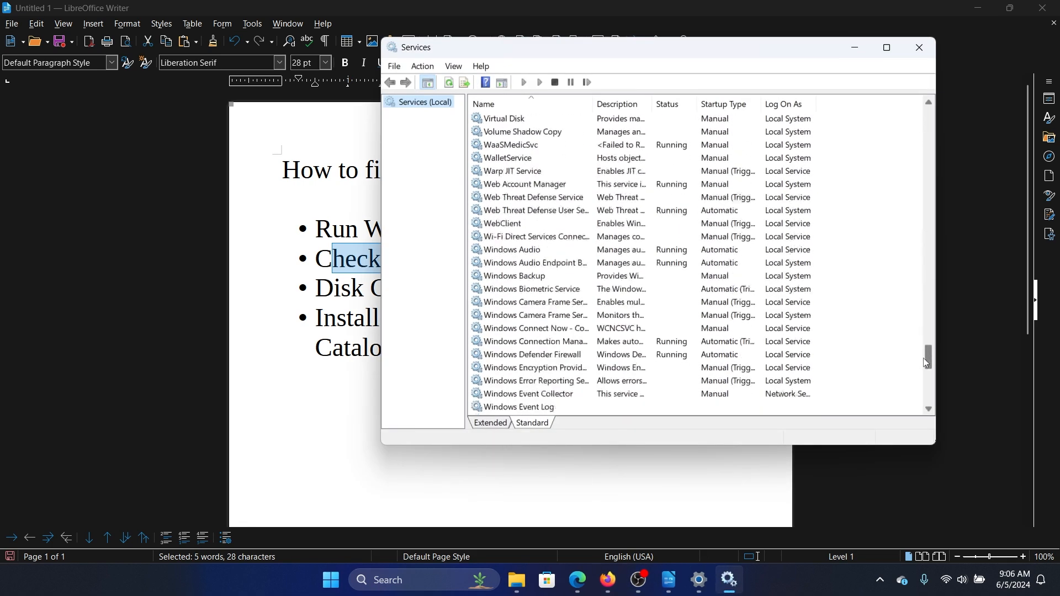
scroll(down, 3)
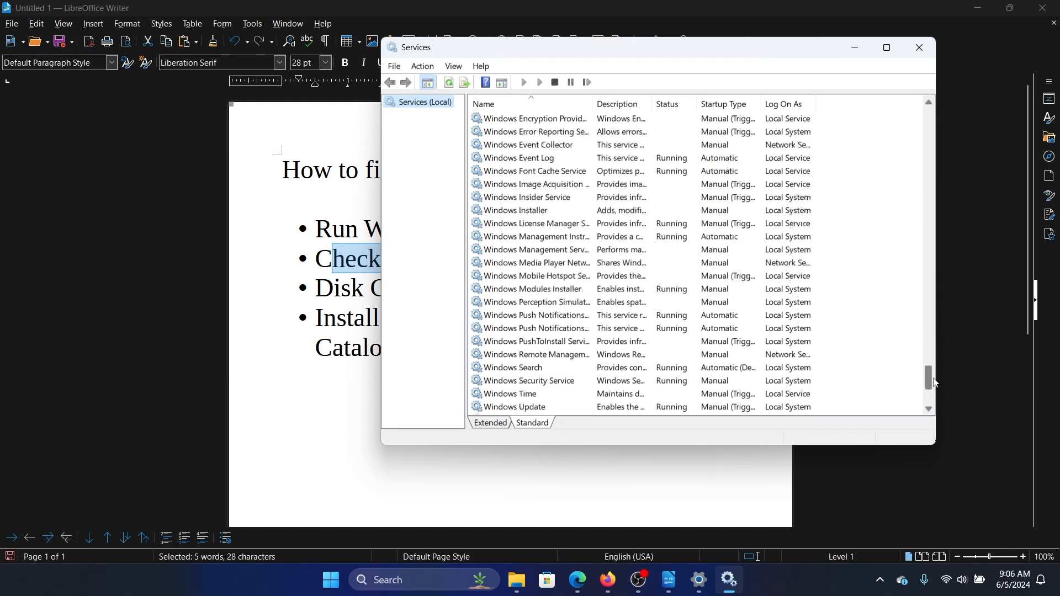
right_click(514, 380)
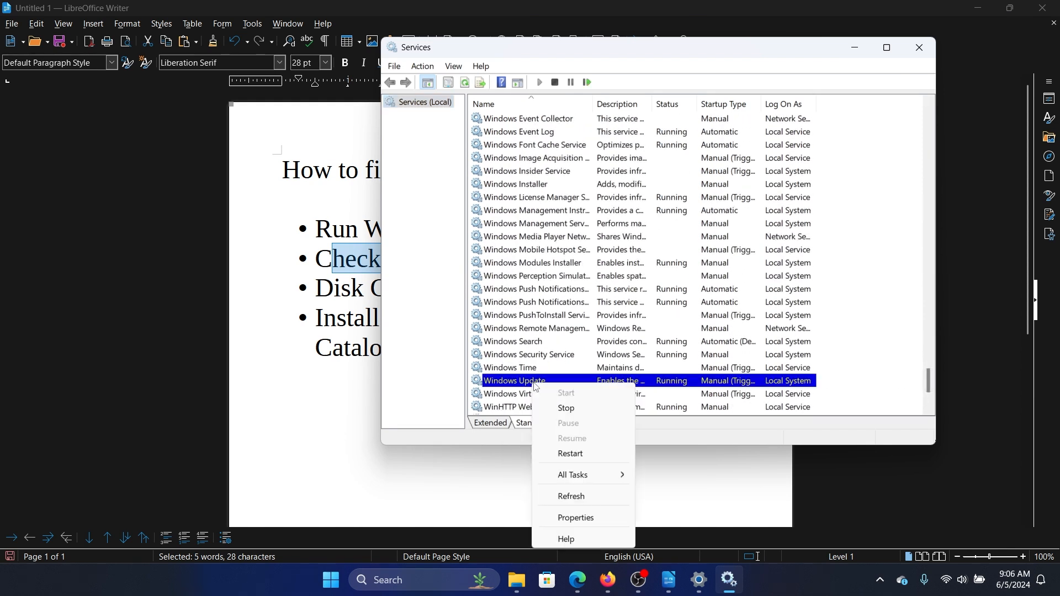
click(566, 408)
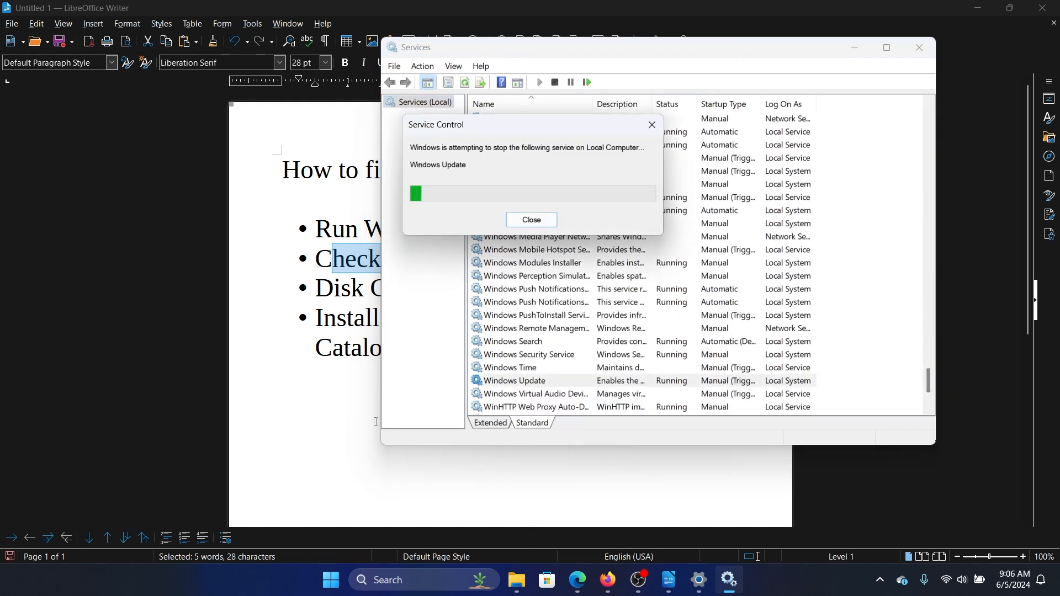
click(531, 219)
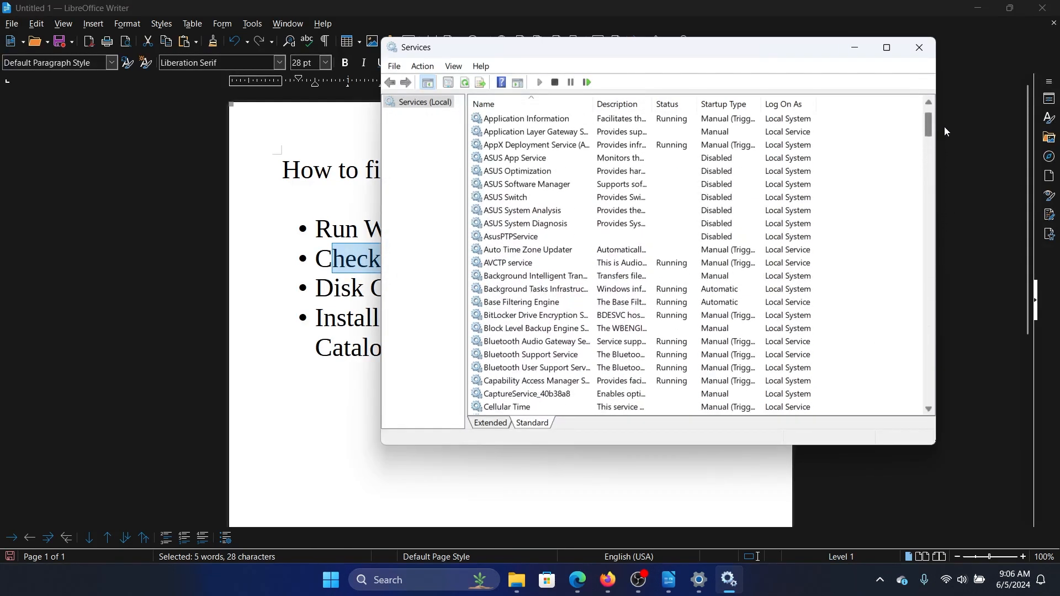
Start the Background Intelligent Transfer Service.
click(534, 276)
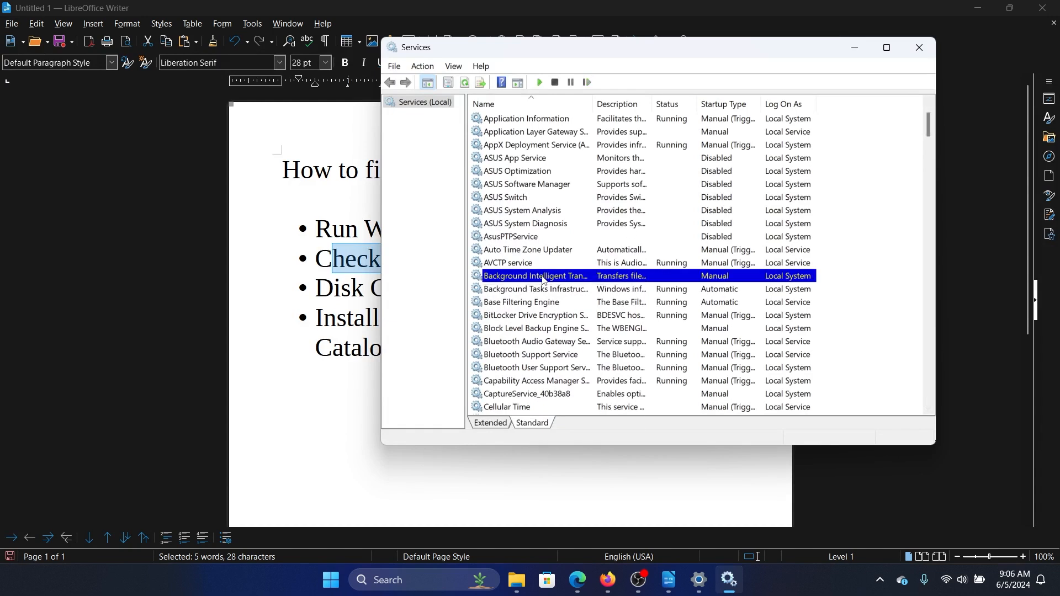
click(537, 83)
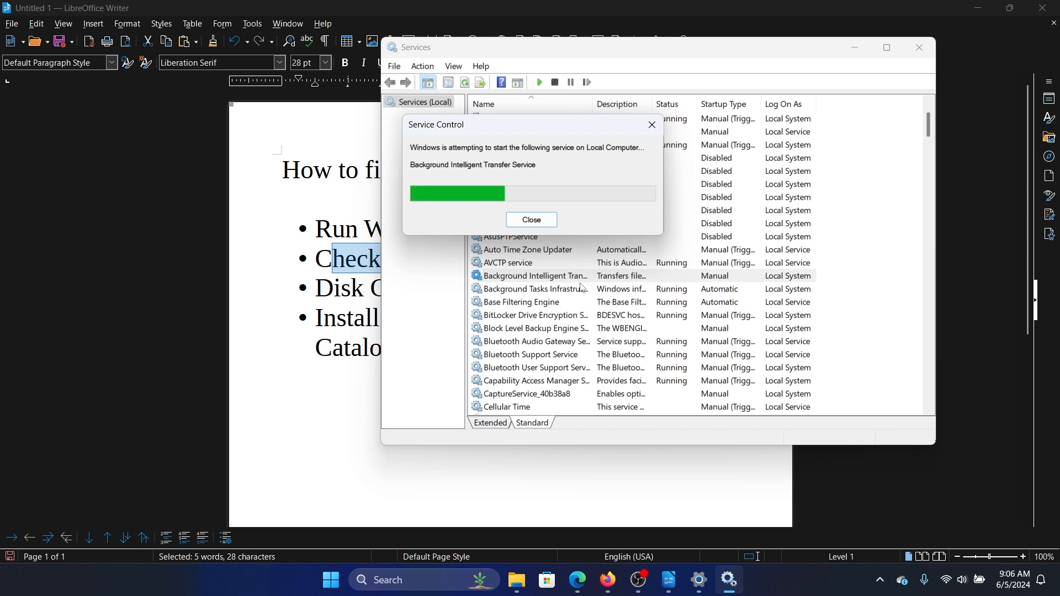
click(531, 220)
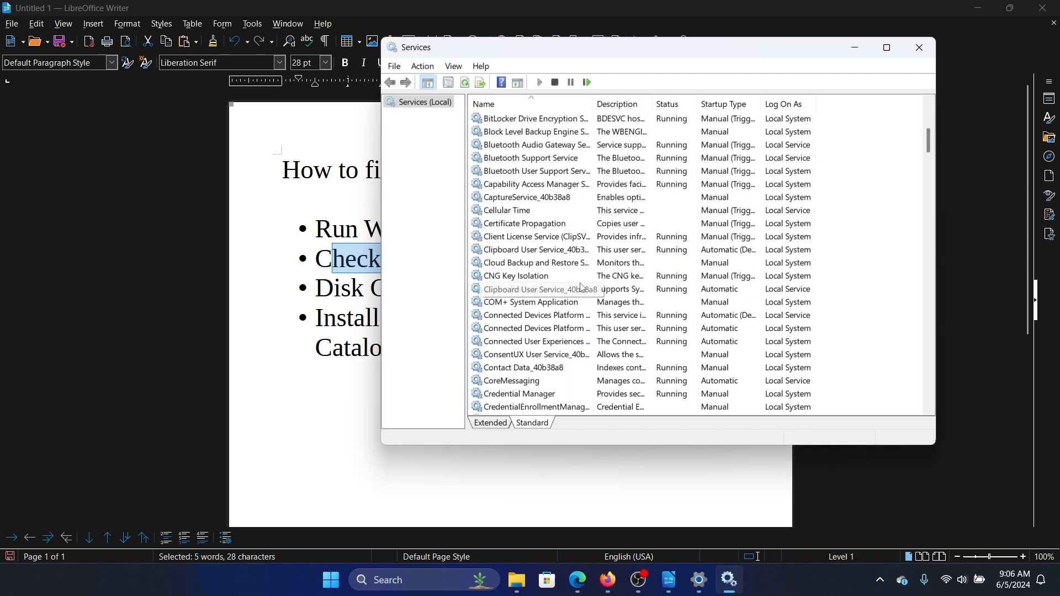
Restart Cryptographic Services from its right-click menu.
scroll(down, 3)
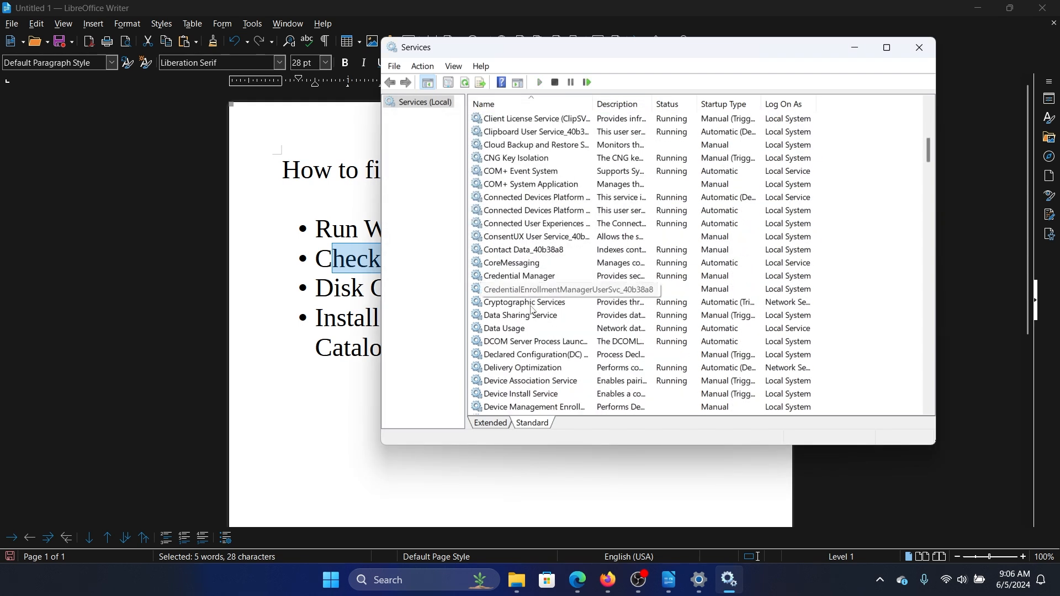
right_click(524, 302)
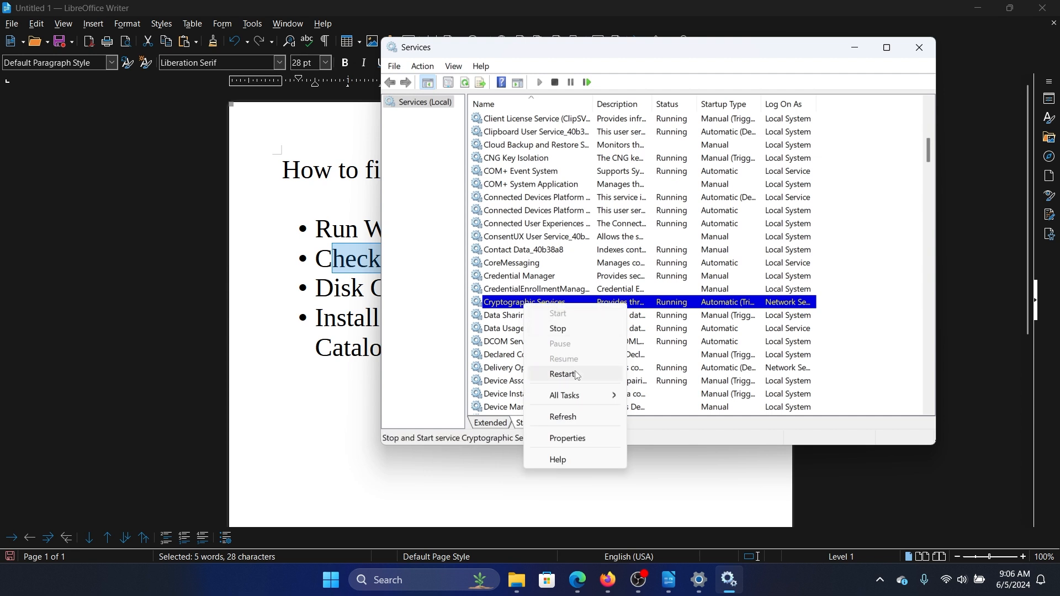
click(564, 374)
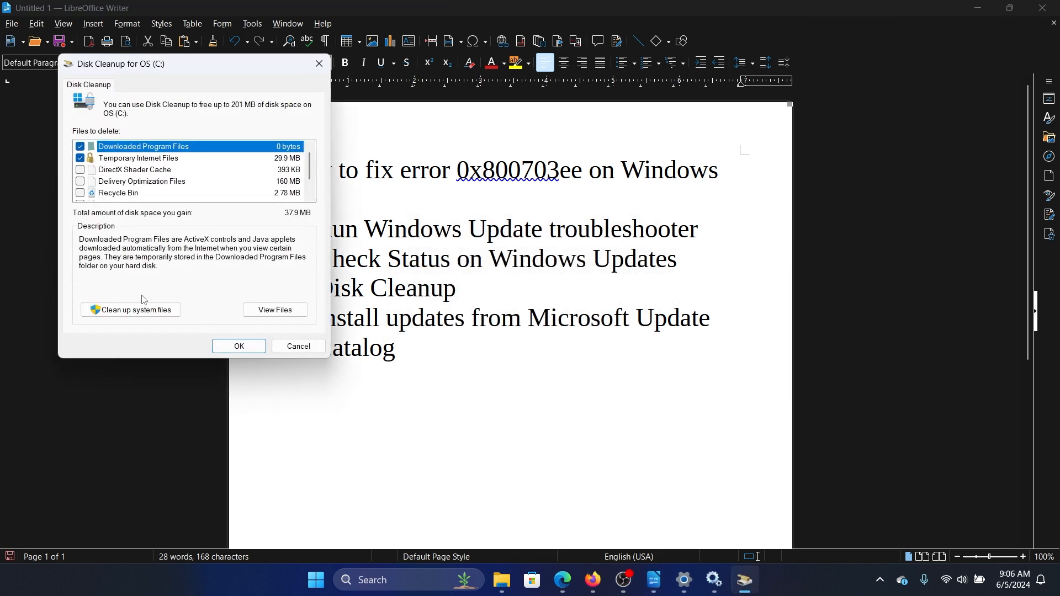
Rescan drive OS (C:) with 'Clean up system files' to include system files.
click(298, 346)
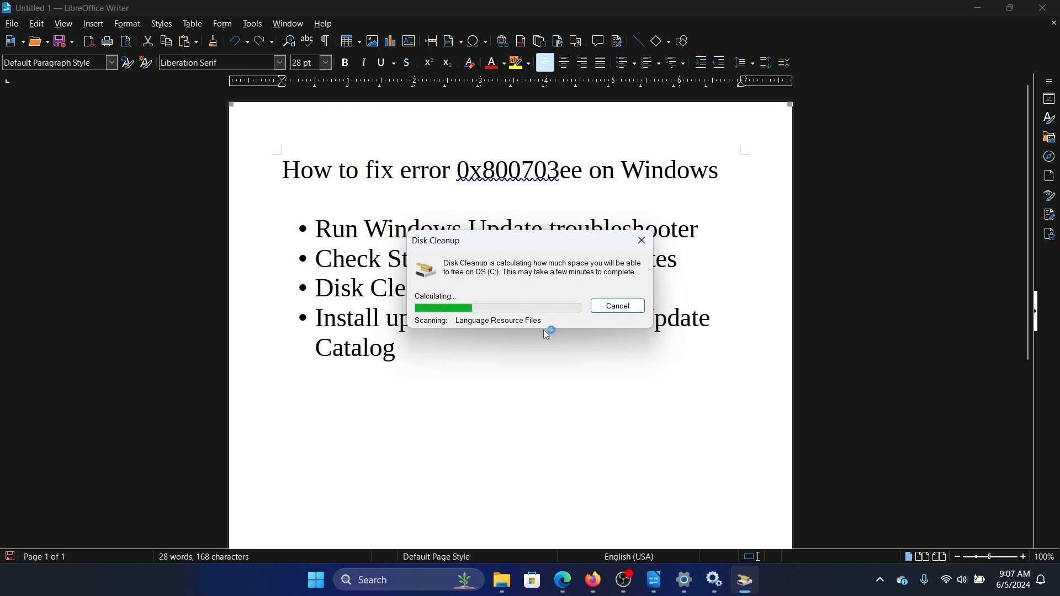
mouse_move(528, 331)
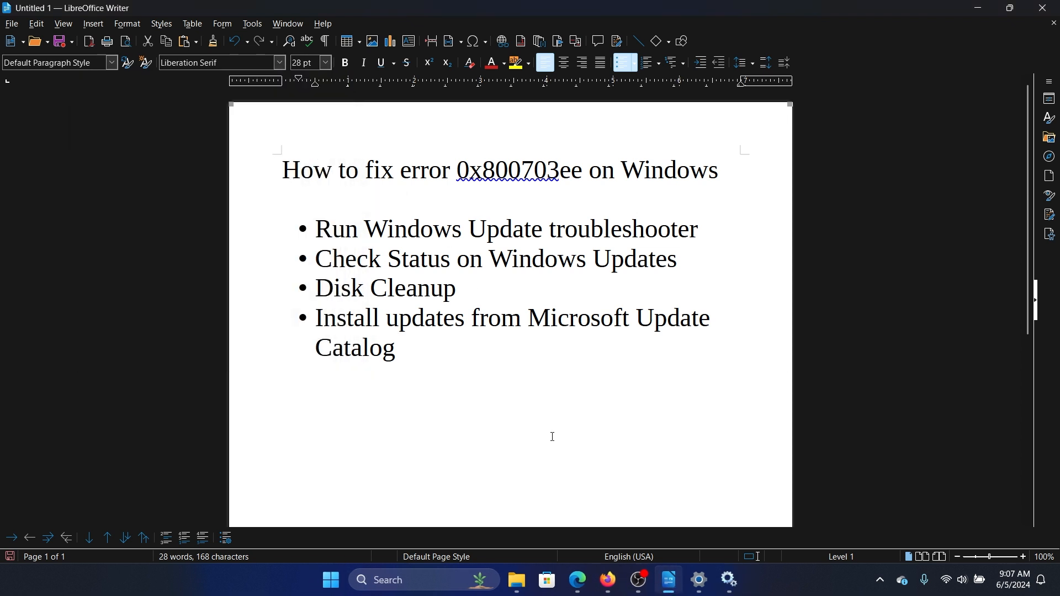
mouse_move(610, 490)
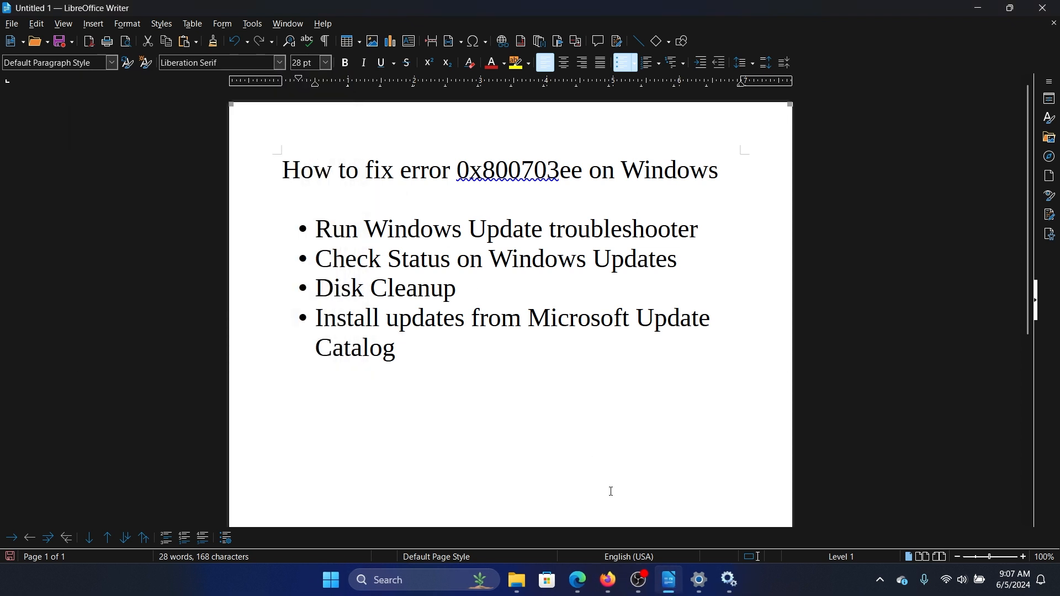